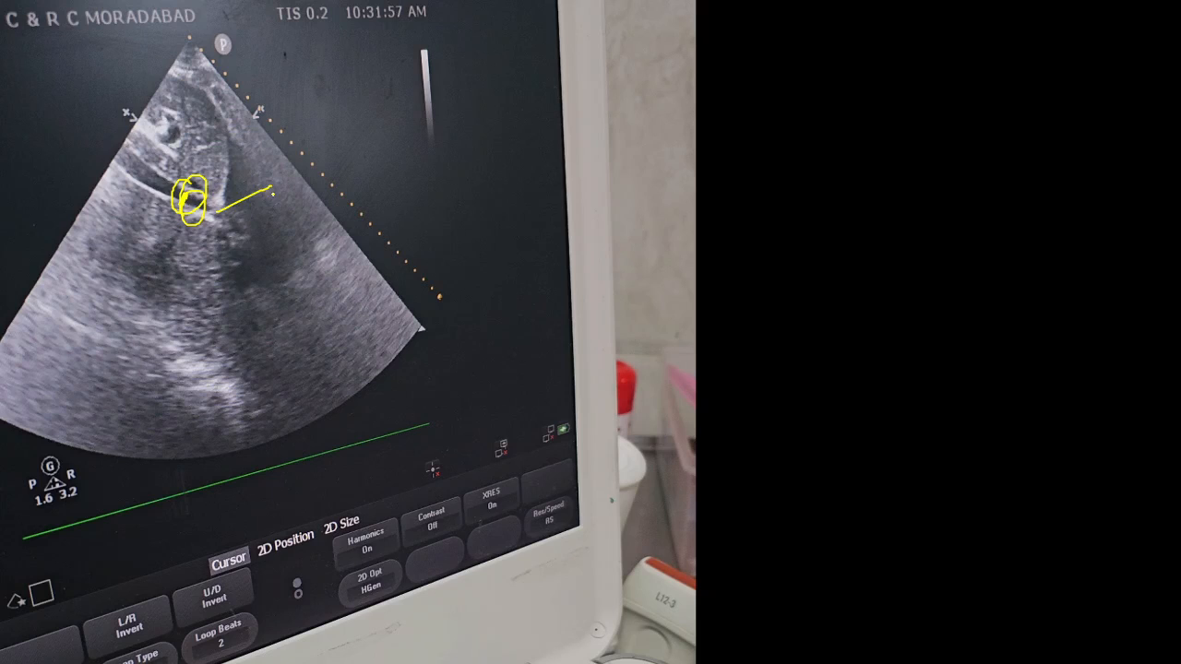
# Draw a yellow arrow from the circled IVC outward and handwrite '20 mm' with a second diameter line below
pyautogui.moveTo(273, 190); pyautogui.dragTo(701, 125)
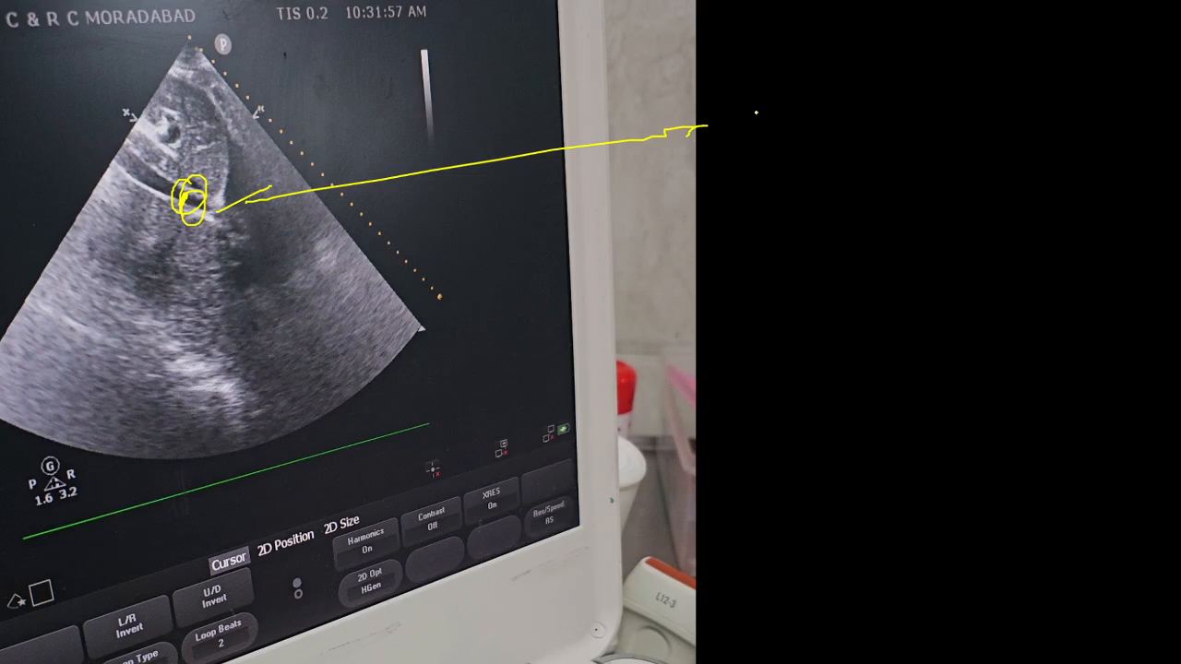
pyautogui.write('20 mm')
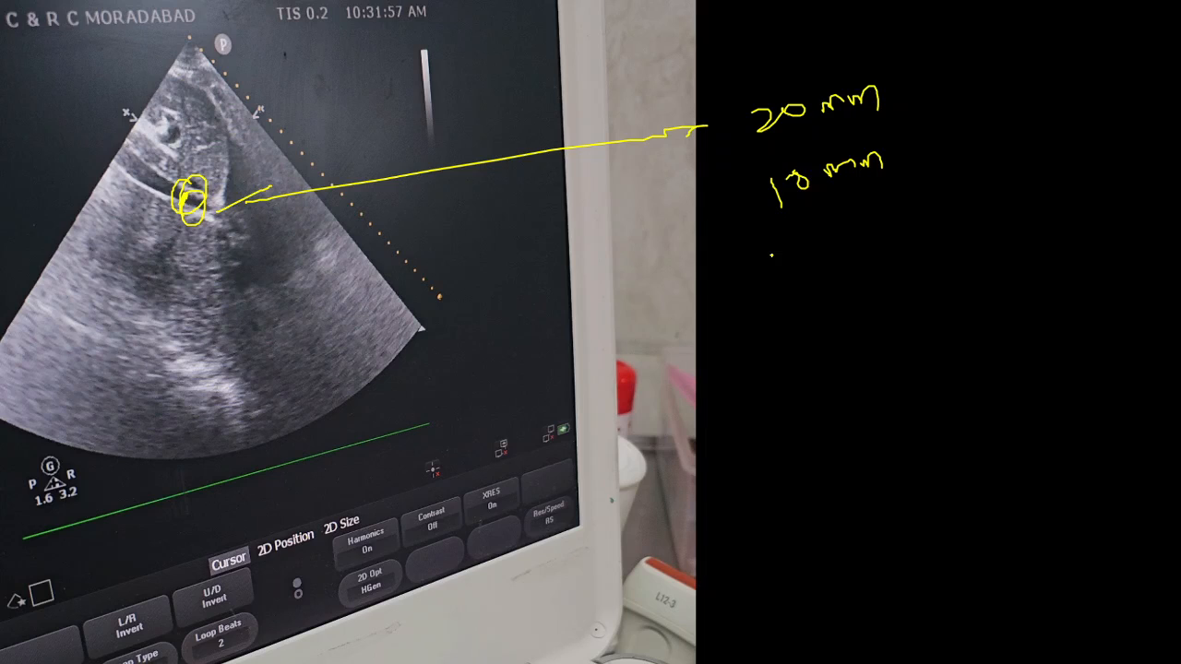
pyautogui.moveTo(771, 249); pyautogui.dragTo(863, 229)
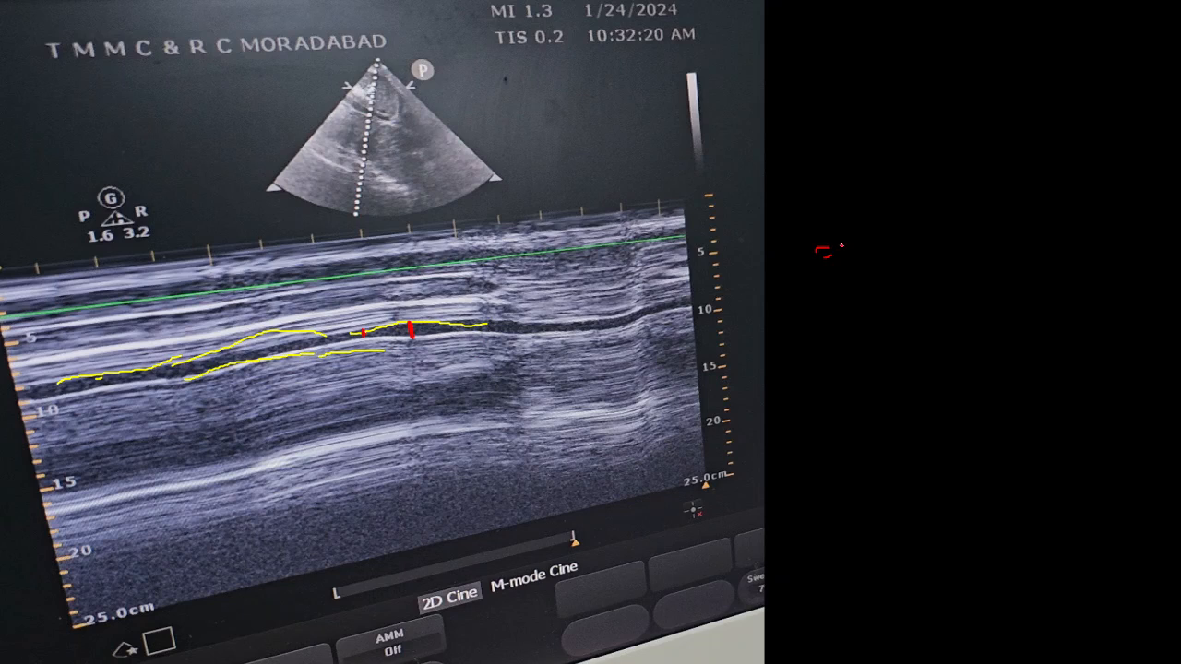
# Begin a red handwritten measurement note in the black area beside the M-mode image
pyautogui.moveTo(815, 249); pyautogui.dragTo(907, 225)
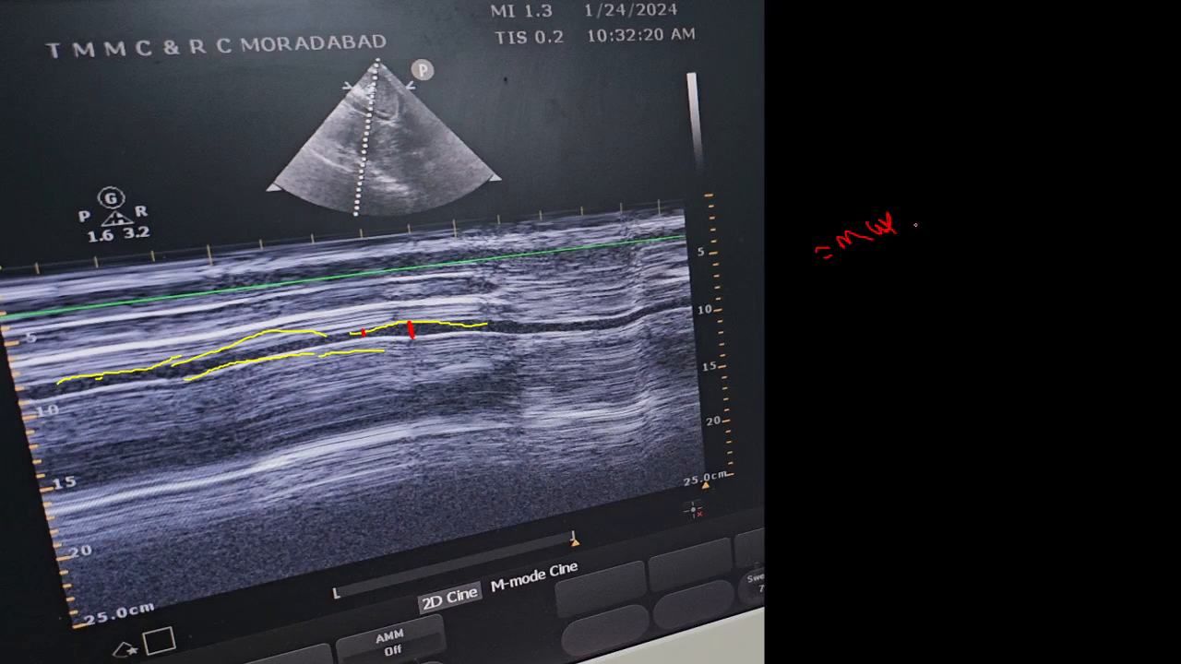